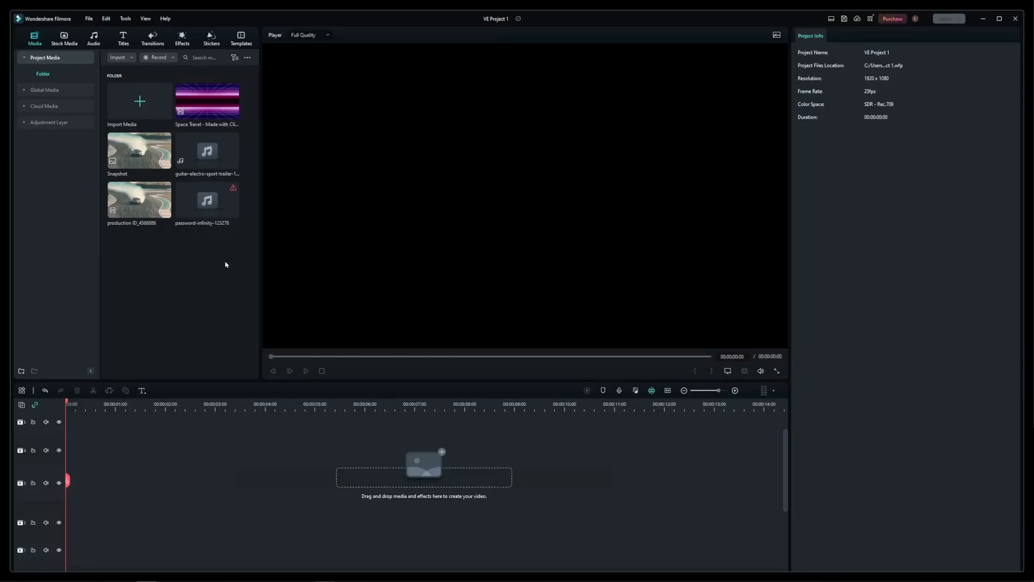
mouse_move(187, 239)
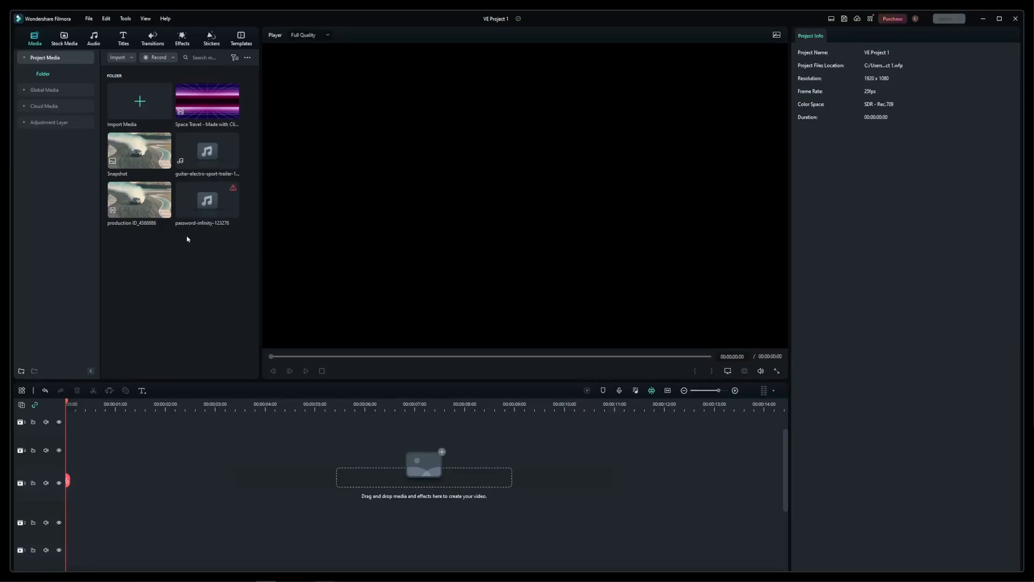
Step: Place the drifting-car clip, then Space Travel after it, and play back the cut
left_click_drag(138, 197, 362, 482)
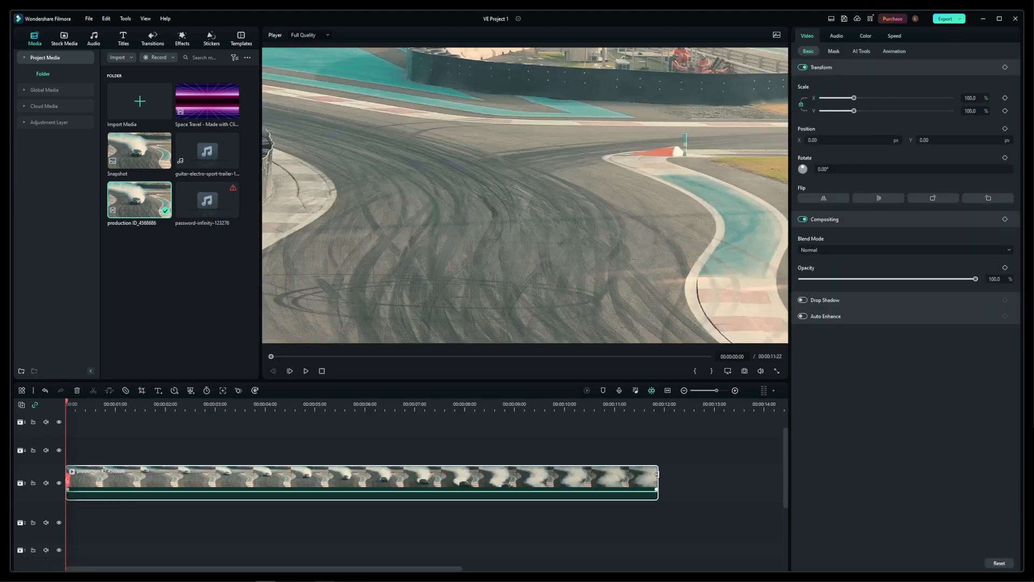
left_click_drag(656, 473, 292, 473)
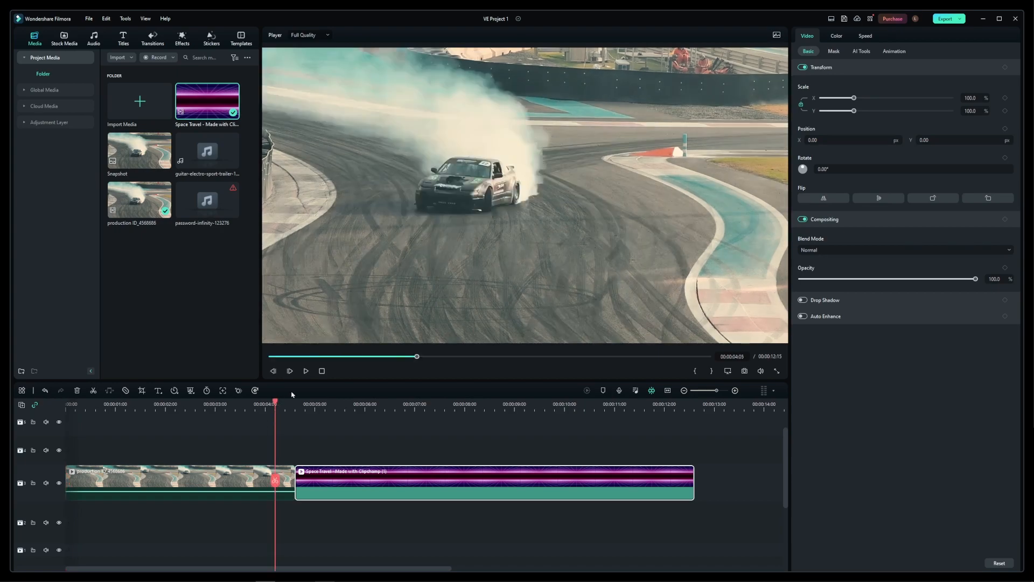
left_click(306, 370)
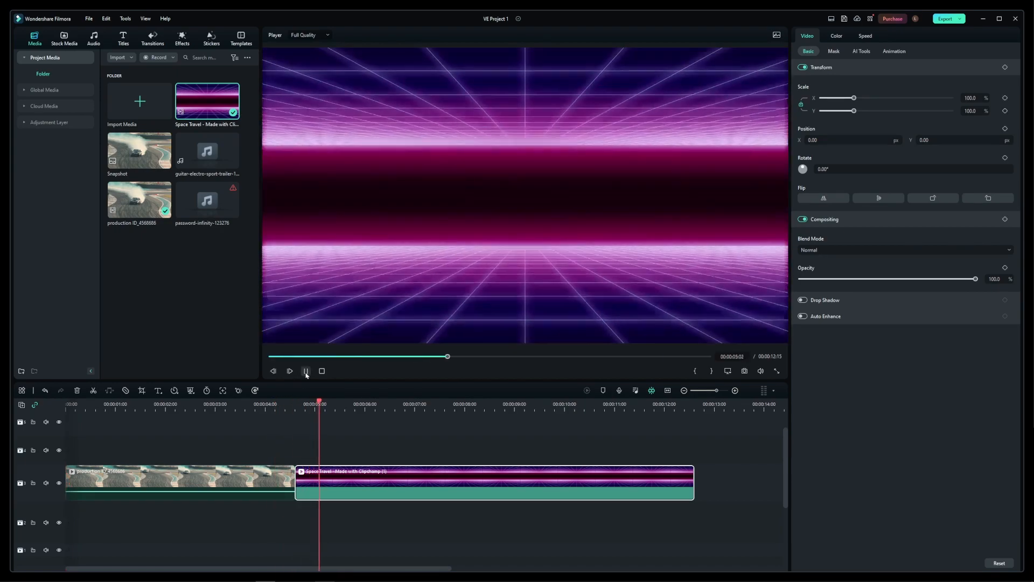
left_click(305, 371)
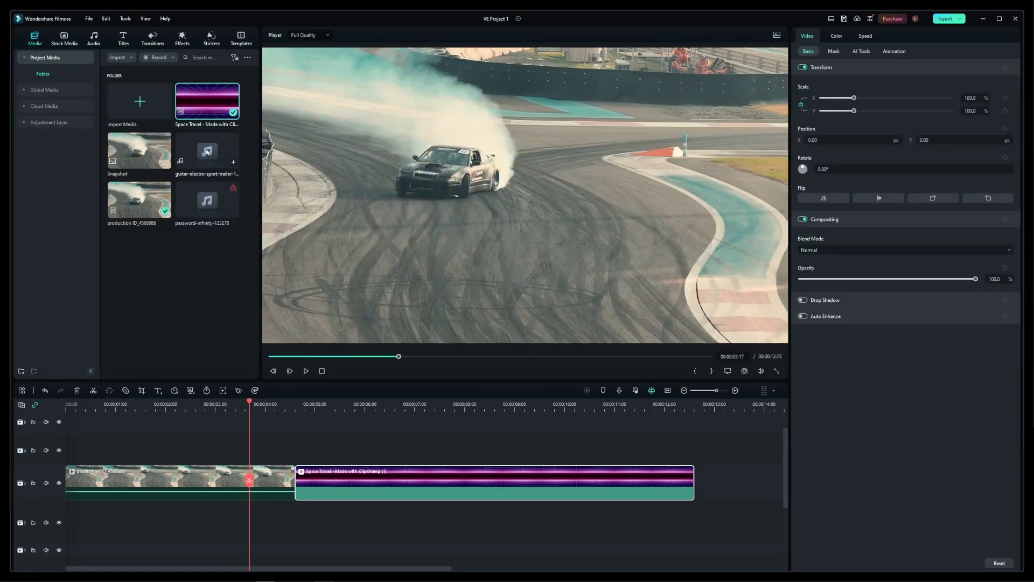
Step: Search the Transitions library for "dissolve" and scroll through the results
left_click(155, 37)
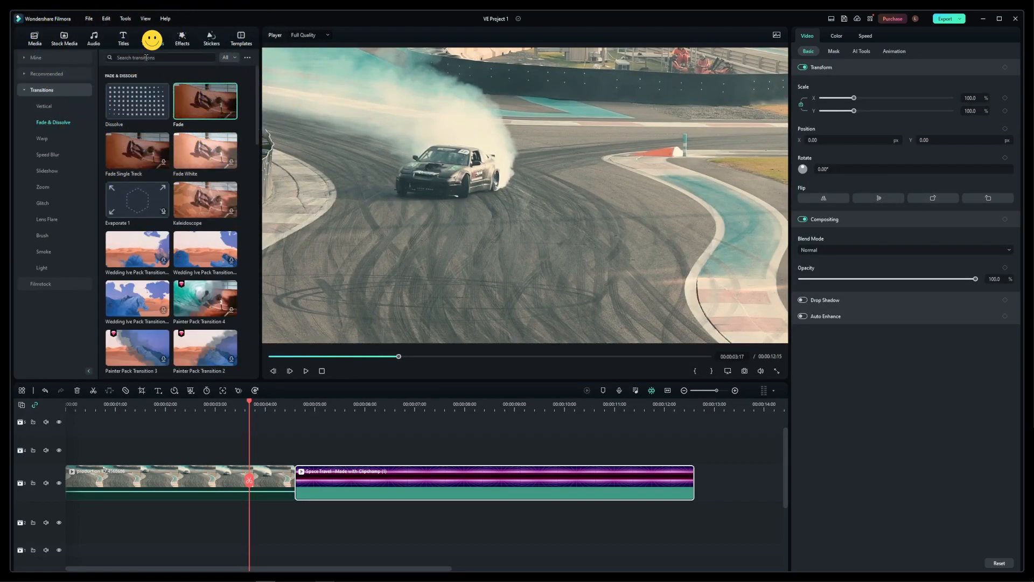
left_click(162, 57)
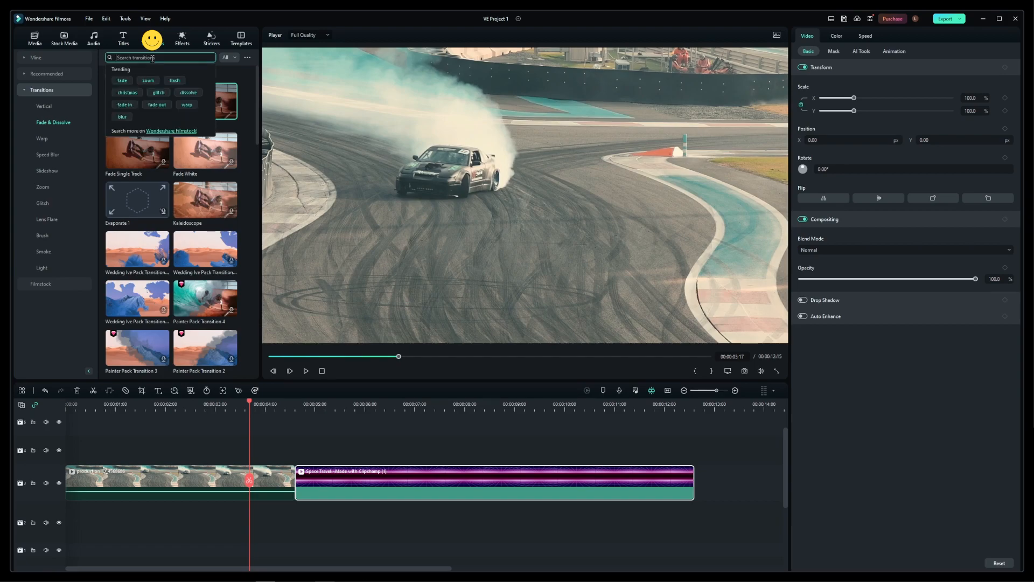
type("dissolve")
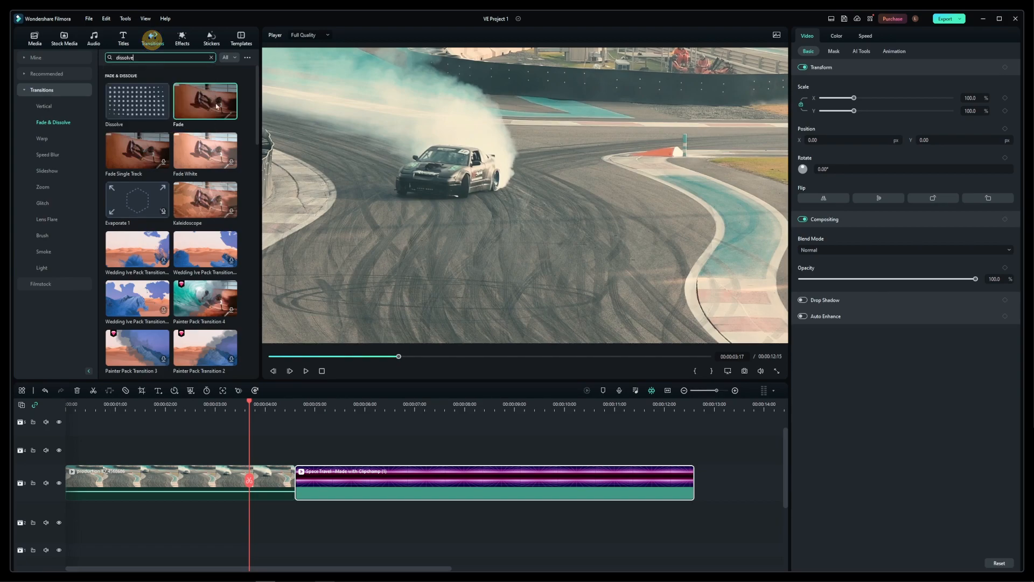
left_click(161, 58)
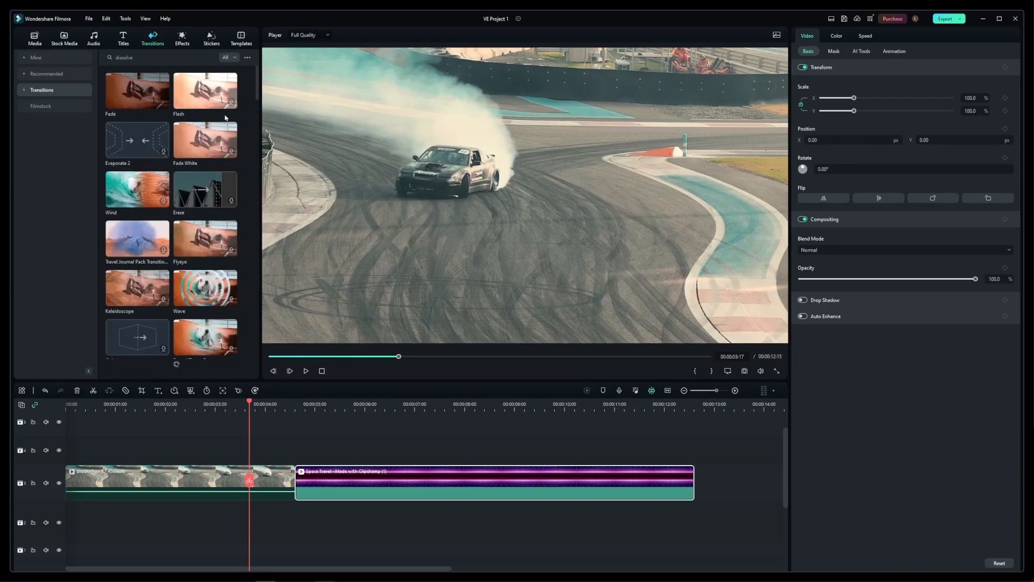
scroll("down", 3)
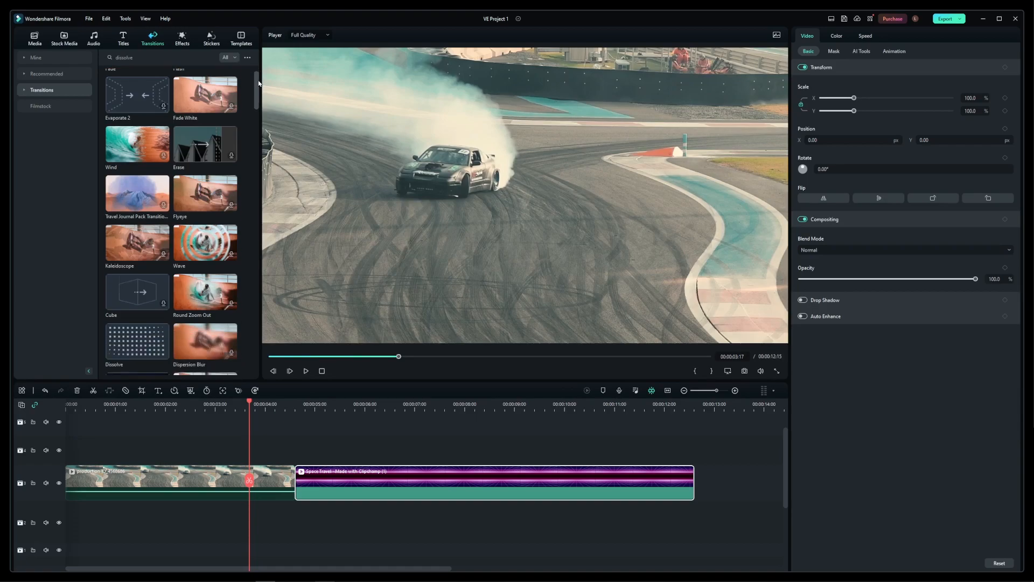
scroll("down", 3)
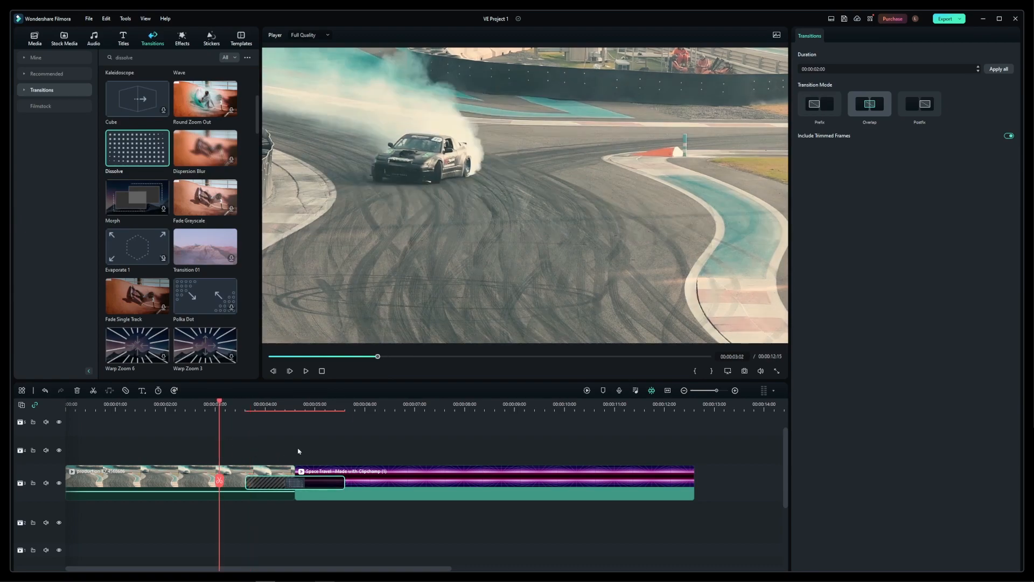
Step: Select the Dissolve transition, set its duration to 00:00:00:14, and preview it
left_click(305, 370)
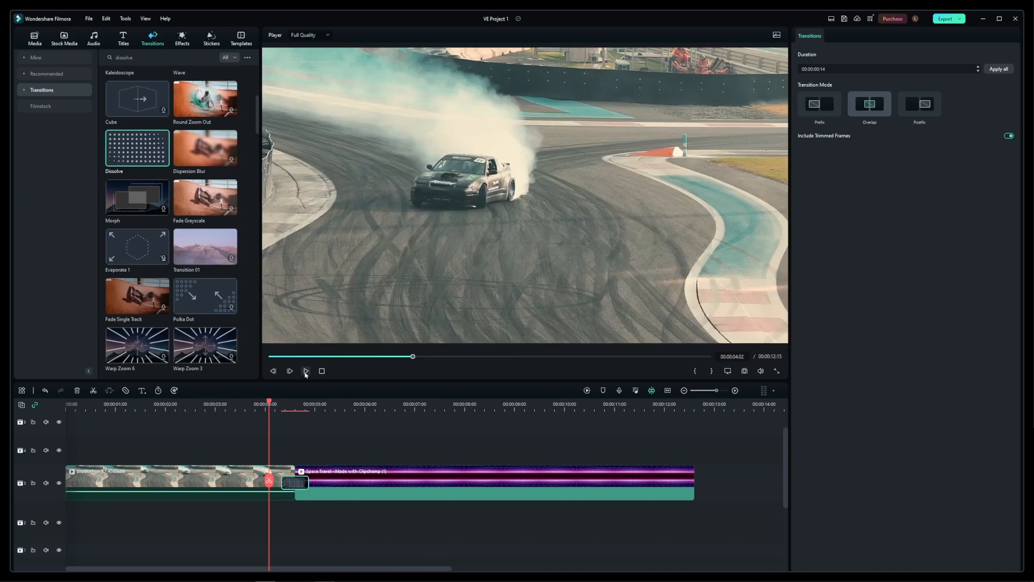
left_click(306, 371)
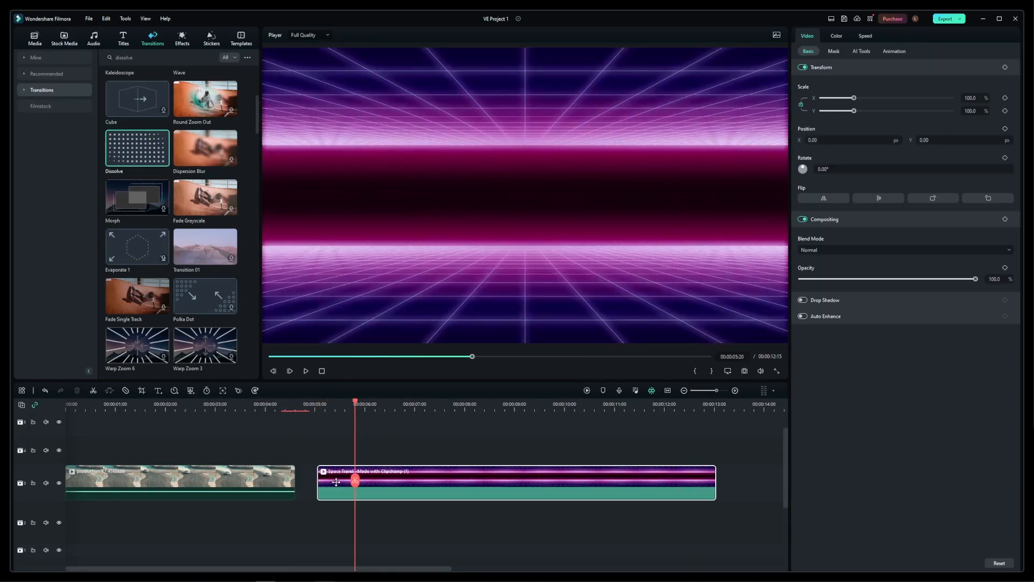
Step: Move Space Travel back against the car clip and extend the Dissolve to 00:00:04:12
left_click_drag(336, 482, 311, 484)
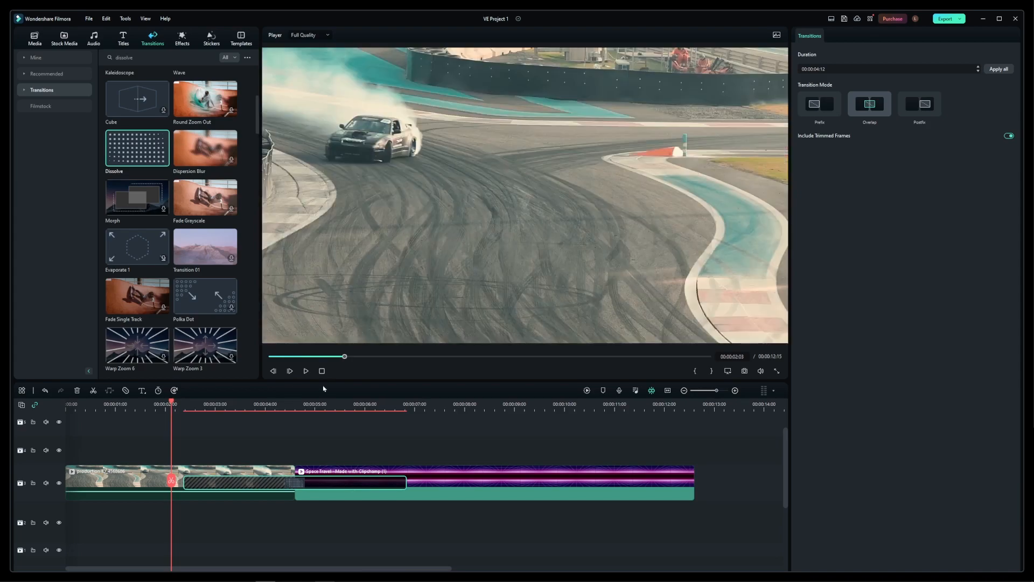
left_click(305, 371)
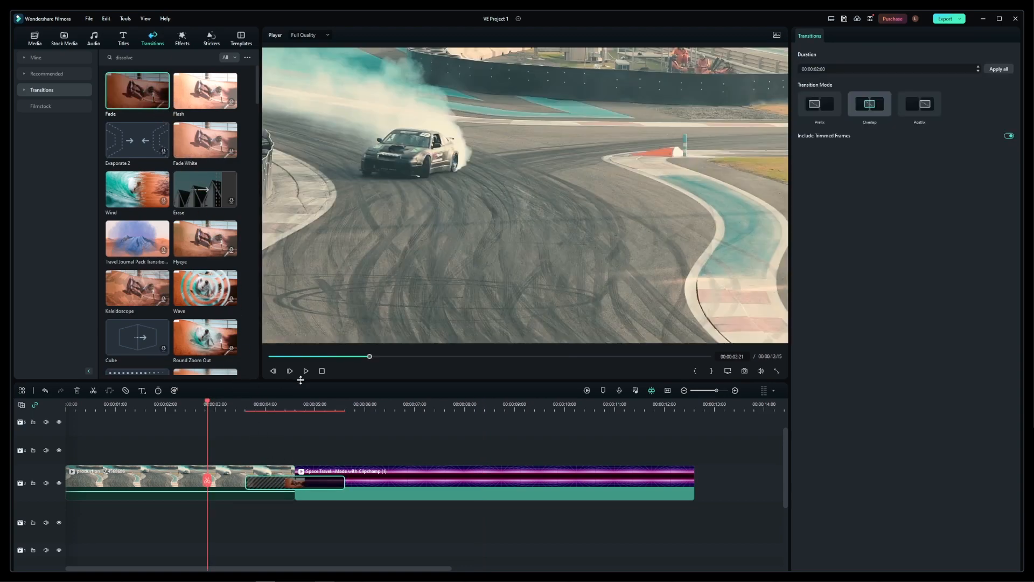
Step: Preview the two-second transition across the cut between the car and space clips
left_click(305, 371)
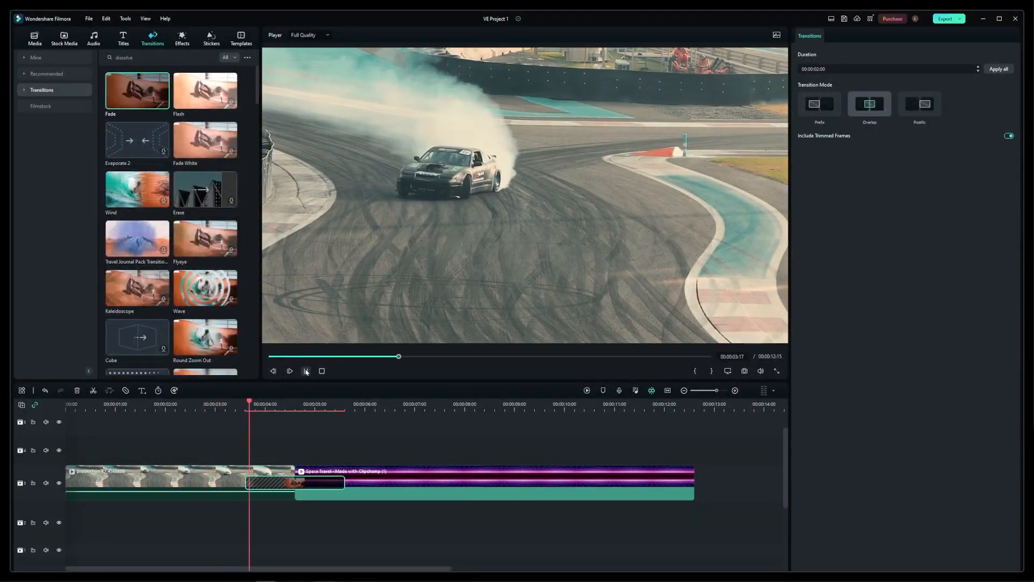